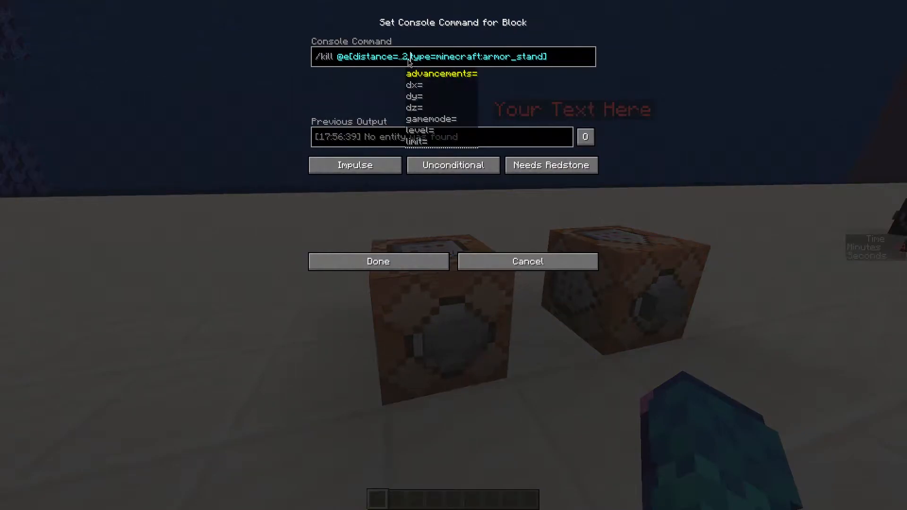
Run the command block's summon command for the floating red 'Your Text Here' armor stand label.
click(377, 260)
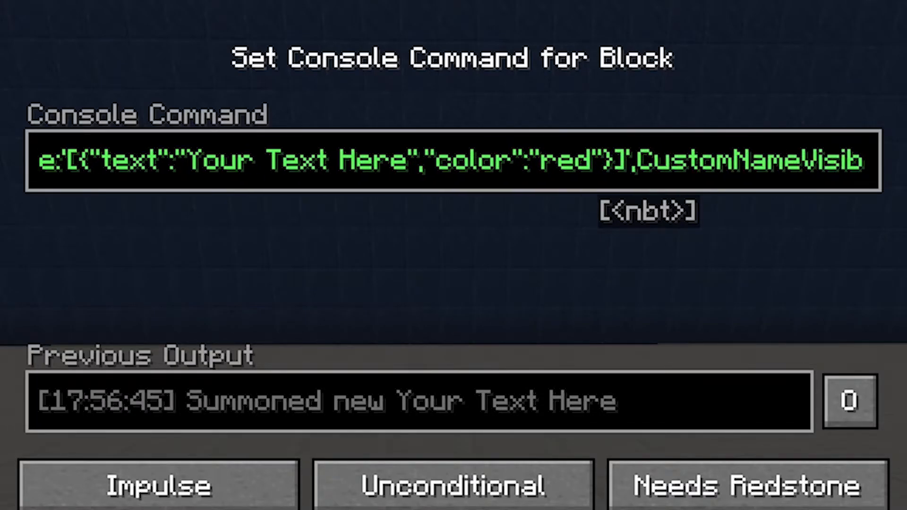
Enter /kill @e[distance=..3,type=minecraft:armor_stand], then change the distance through 2 and 1 to 4.
text(/kill @e[distance=..3,type=minecraft:armor_stand])
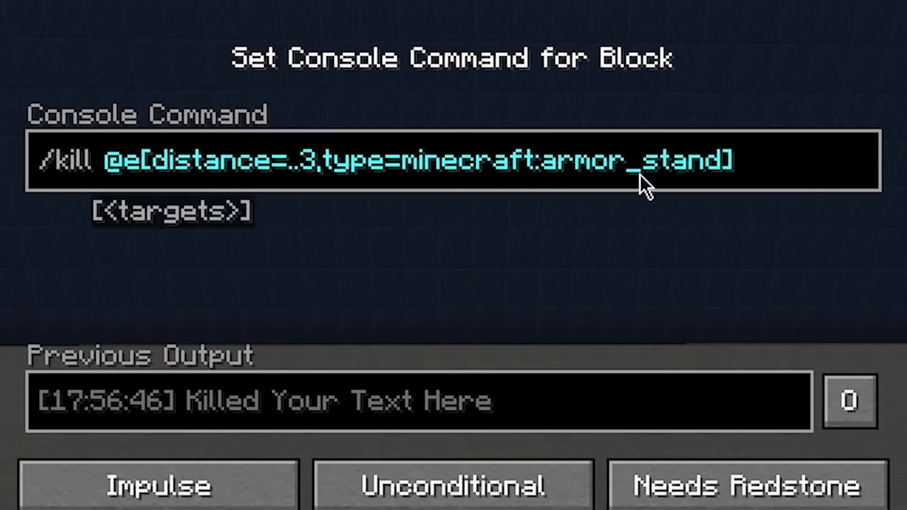
text(2)
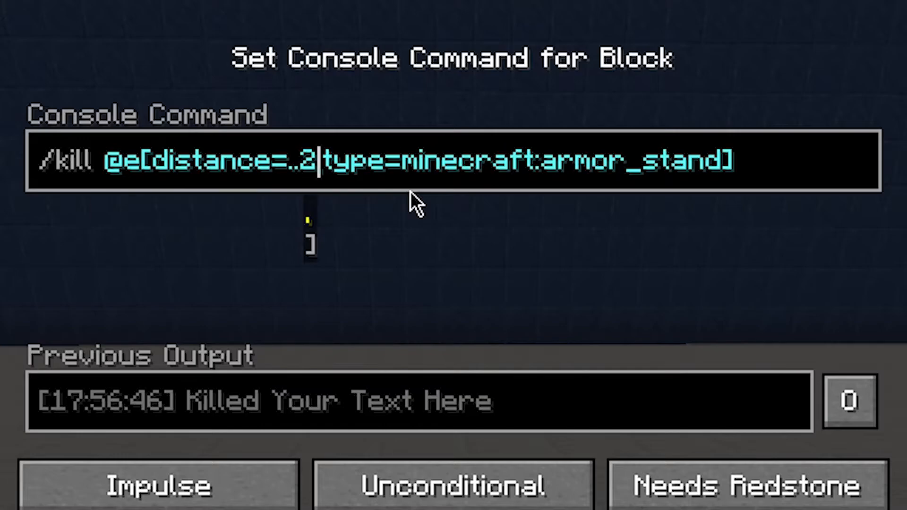
text(1,)
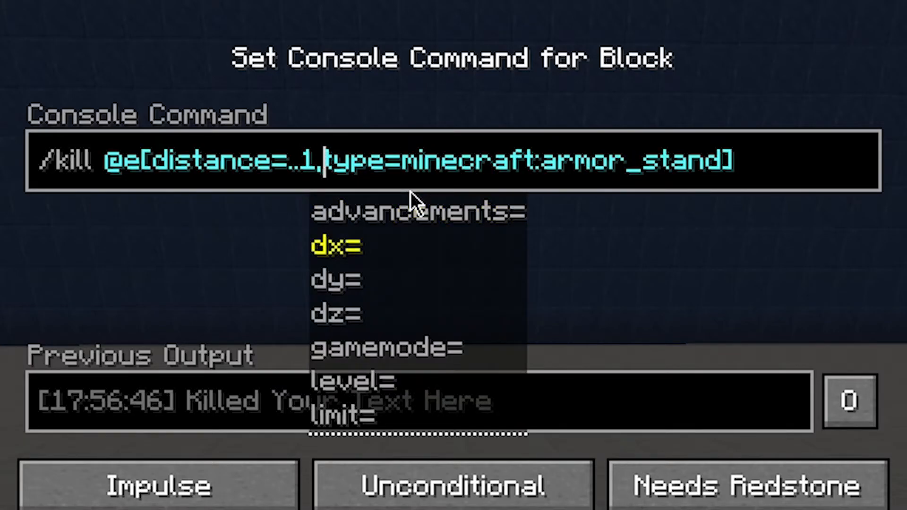
text(4)
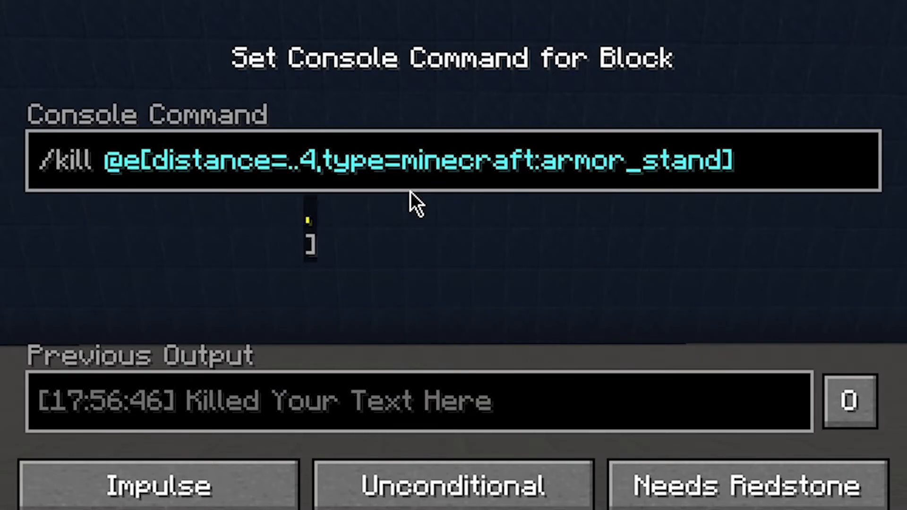